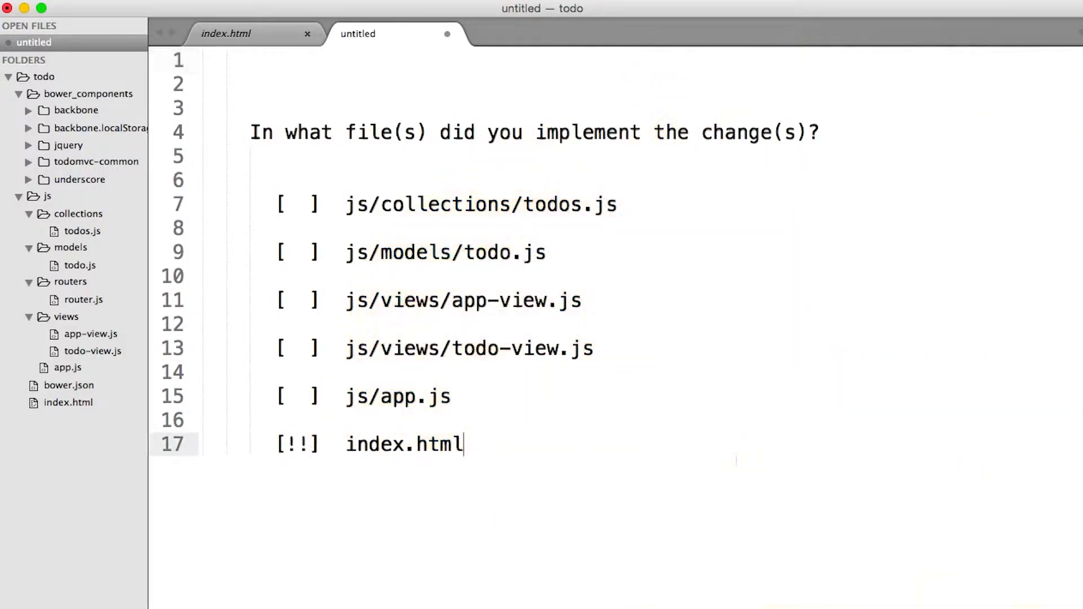
Add the note '(templates are here)!' after index.html in the untitled file
type("(templates are here)")
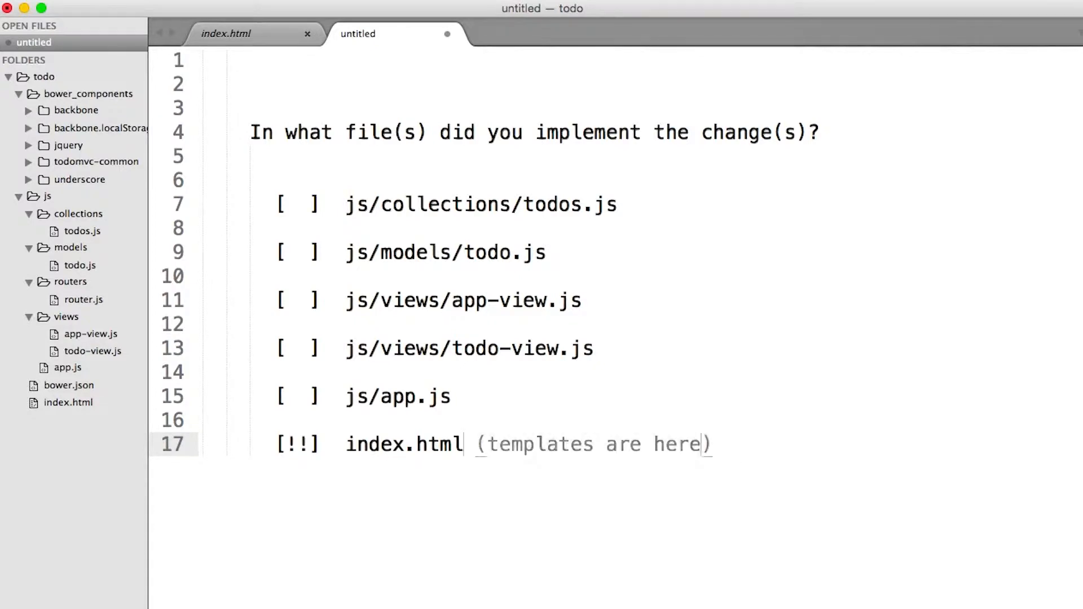
type("!")
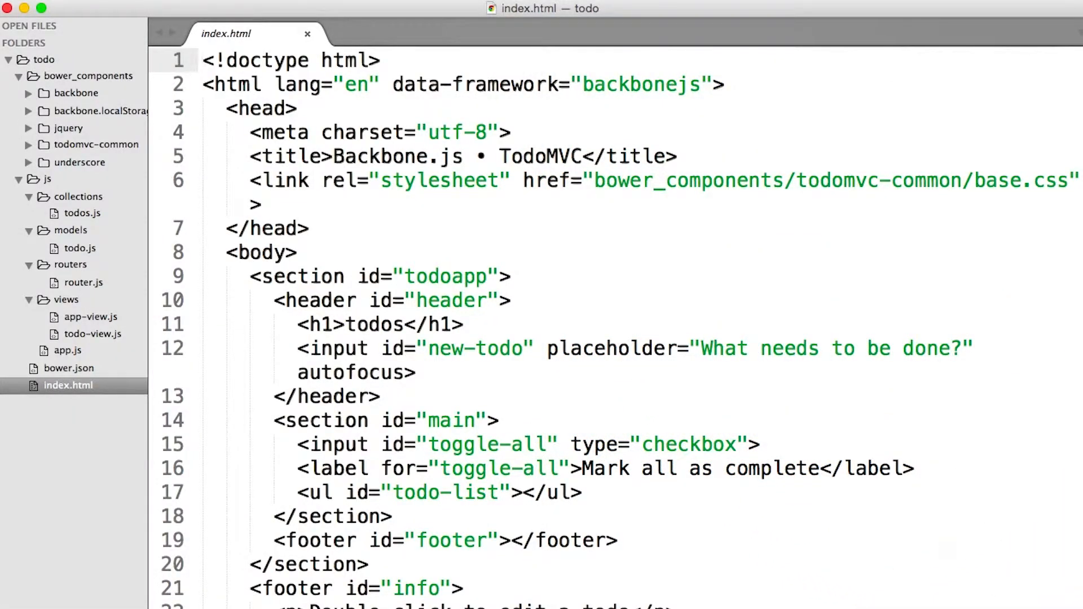
Scroll index.html to the item template's completed ? 'checked' : '' checkbox expression
scroll("down", 3)
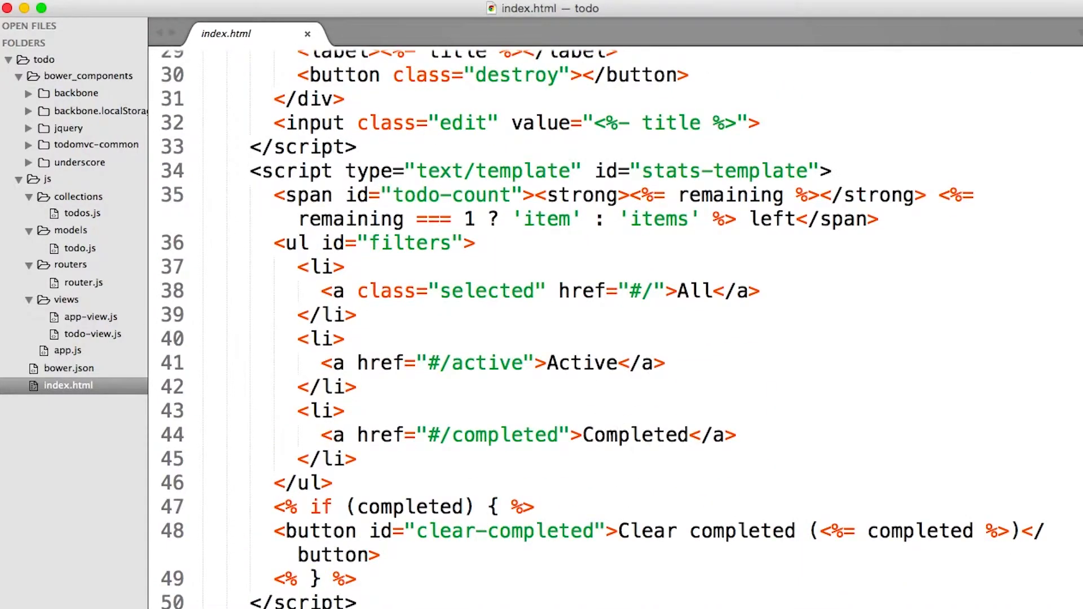
scroll("up", 3)
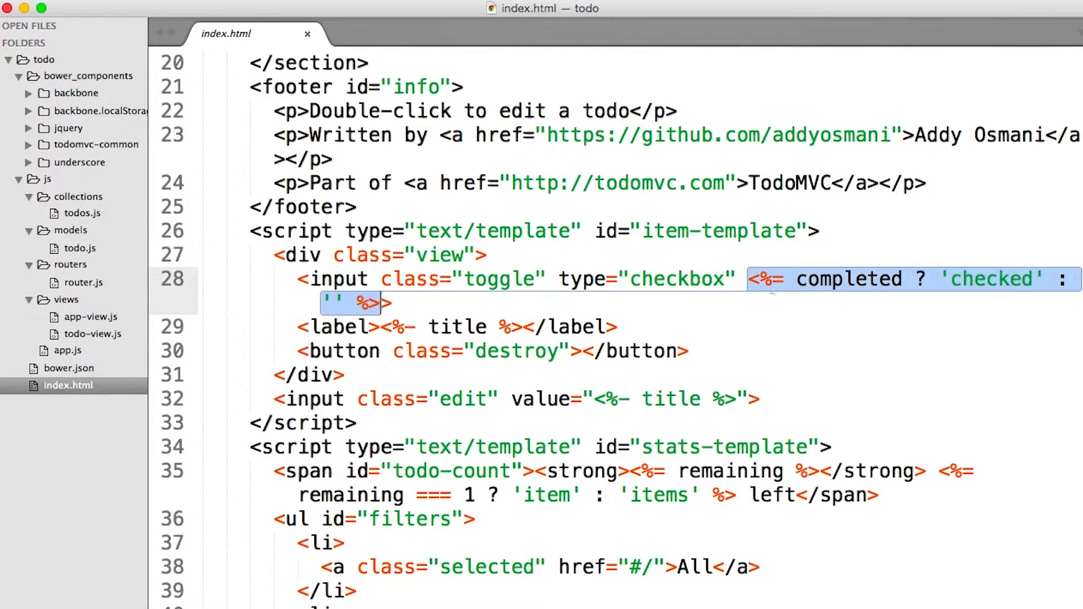
mouse_move(769, 291)
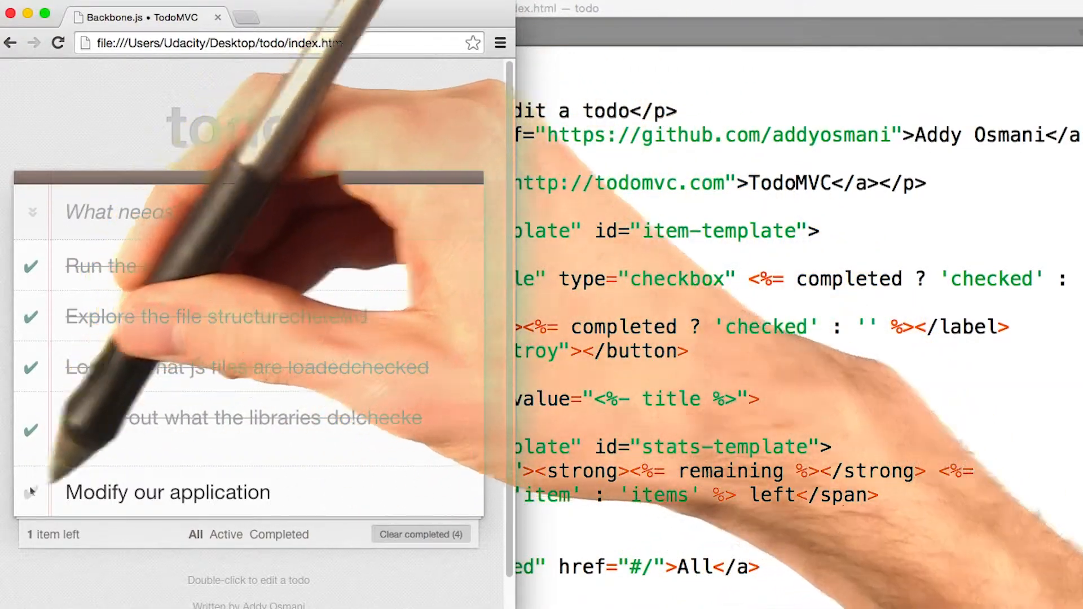
Return from Chrome to index.html's item template in Sublime Text
left_click(31, 492)
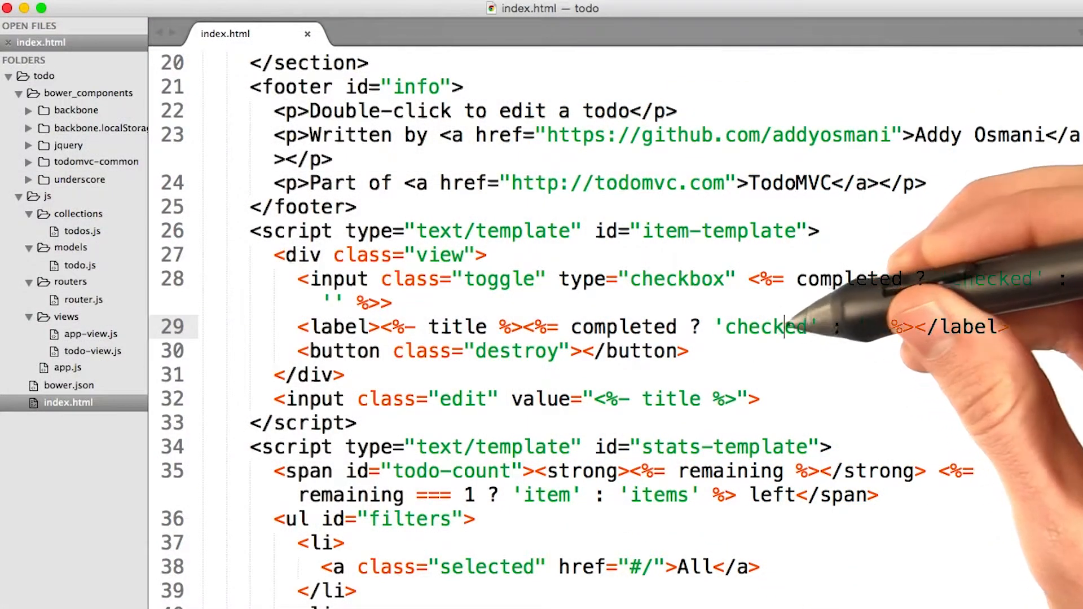
Replace 'checked' in the label conditional with ' -- done!' and reload TodoMVC
double_click(763, 326)
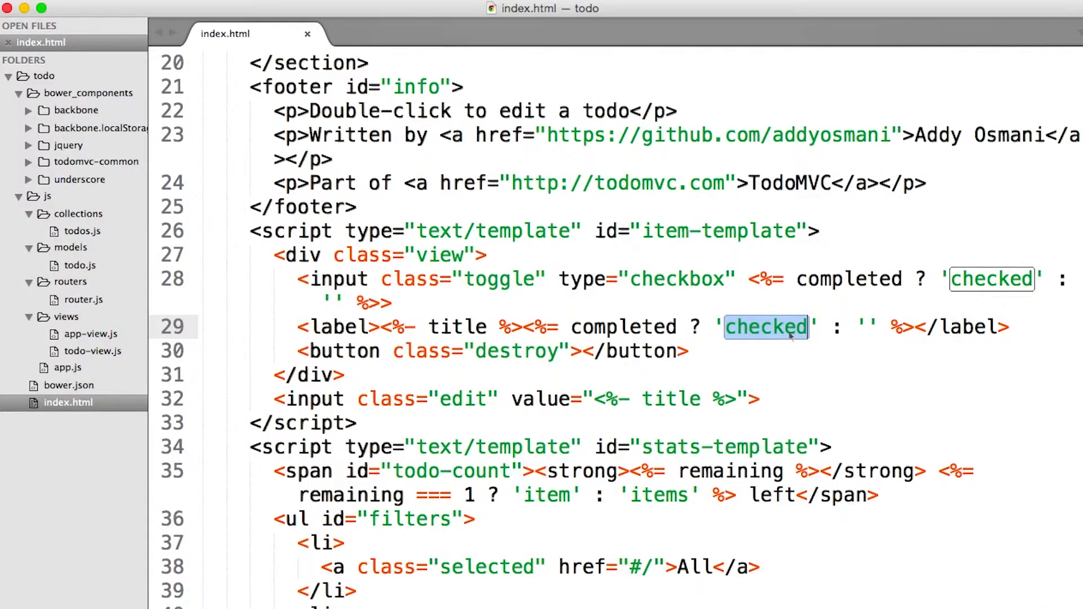
type("-- done")
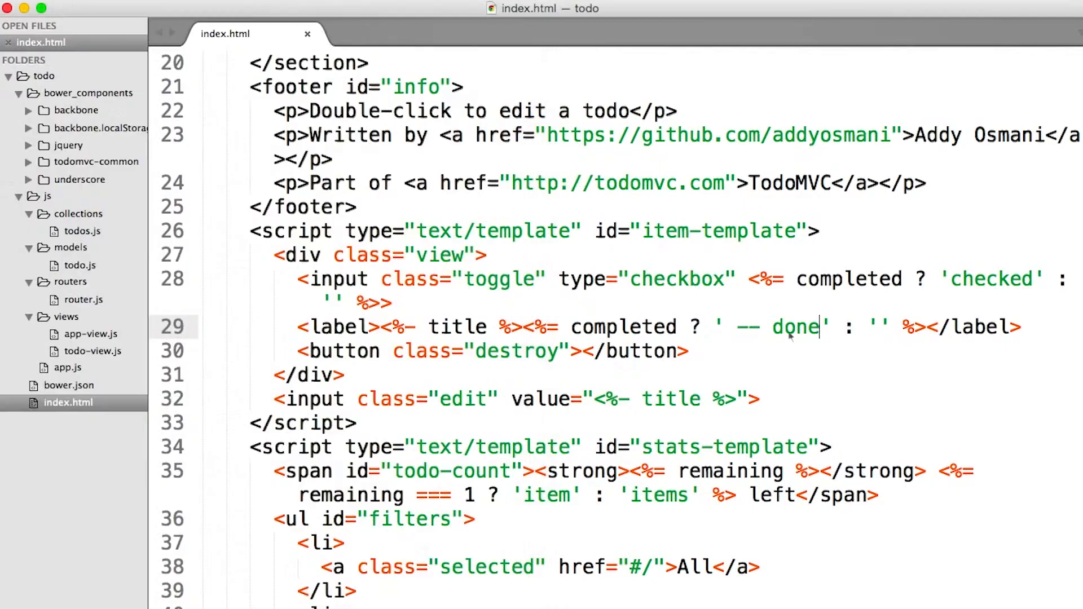
type("!")
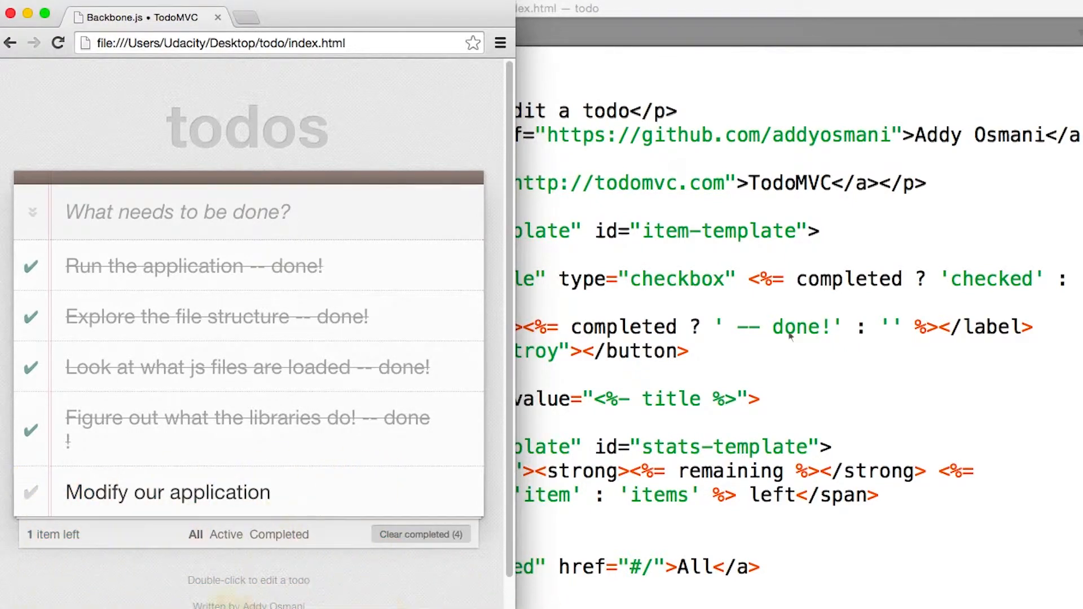
left_click(177, 212)
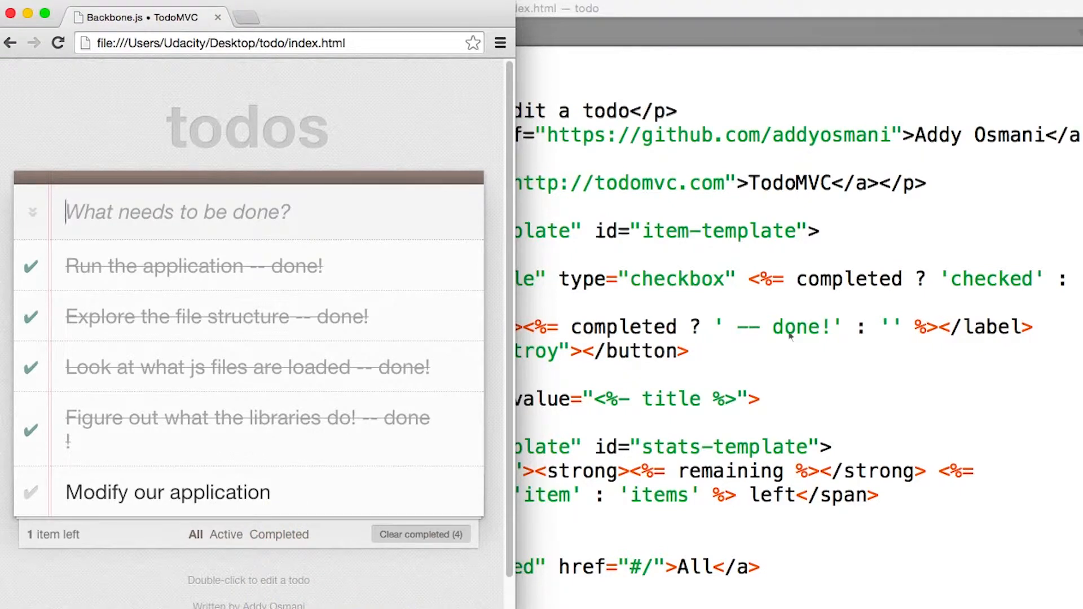